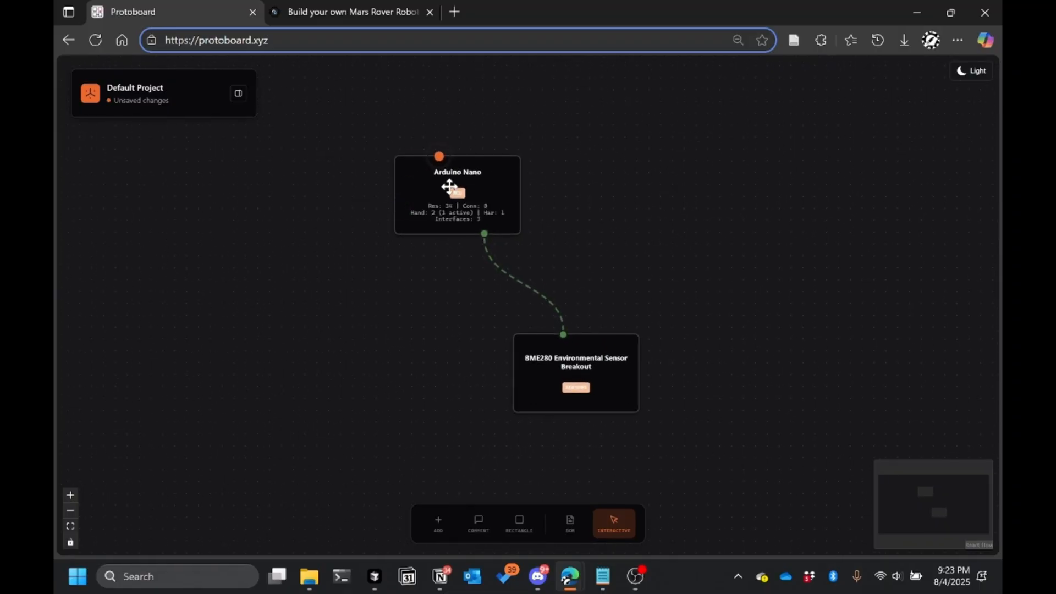
Add the SMC AN20-N02 Silencer 1/4" NPT to the canvas beside the Arduino Nano
{"action": "left_click", "coordinate": [456, 193]}
{"action": "type", "text": "smc"}
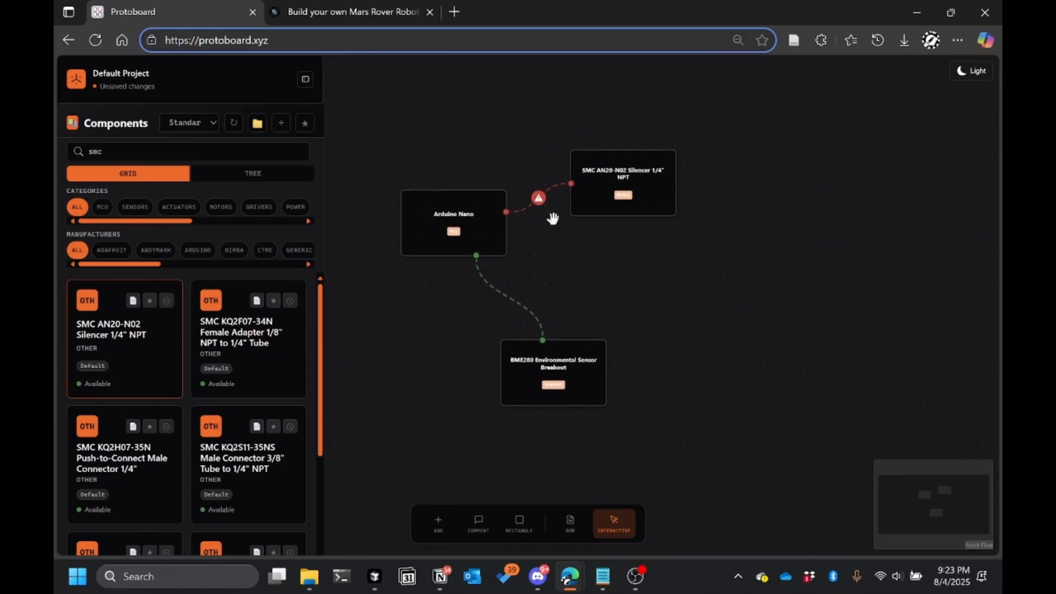
{"action": "left_click", "coordinate": [537, 198]}
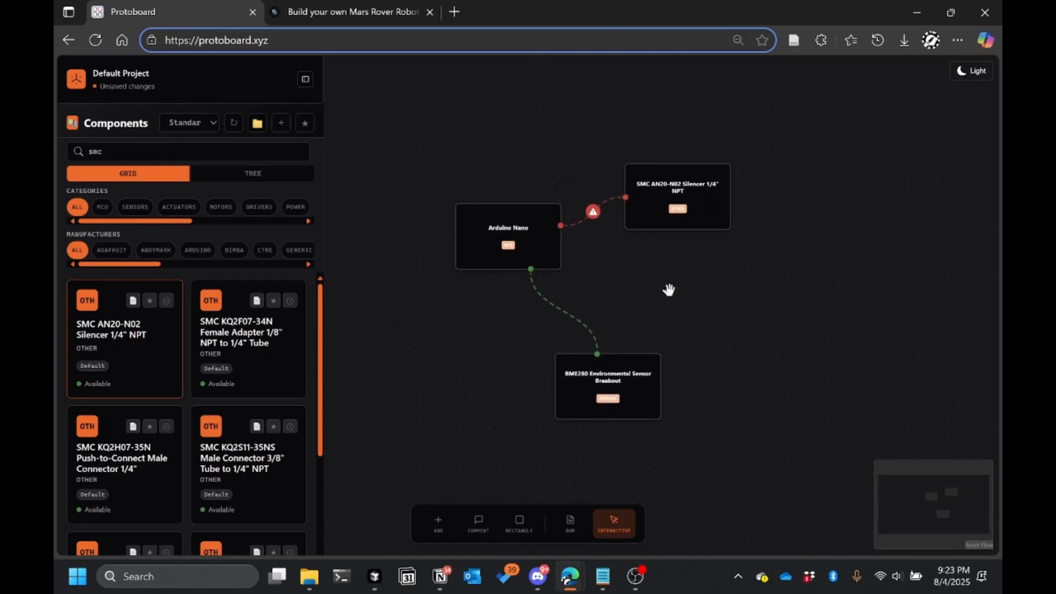
{"action": "left_click_drag", "start_coordinate": [669, 290], "coordinate": [653, 283]}
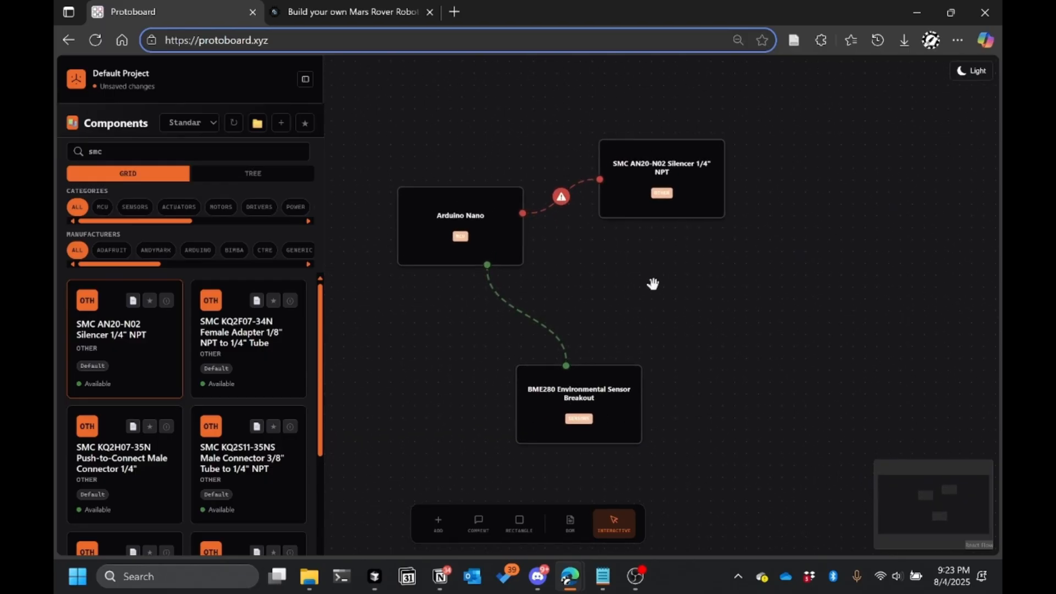
{"action": "left_click_drag", "start_coordinate": [653, 283], "coordinate": [643, 271]}
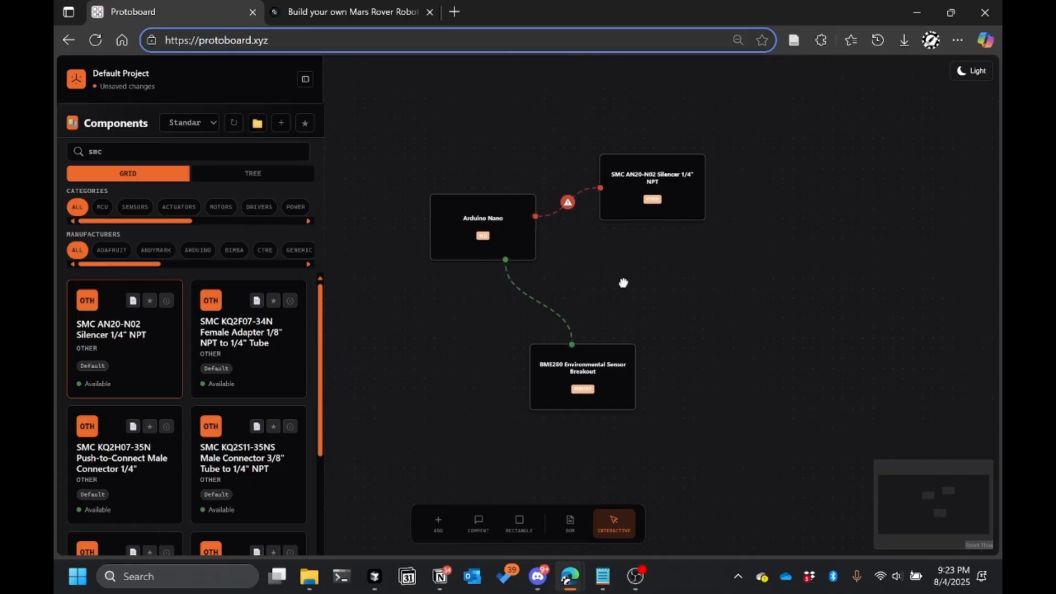
Start a new blank project from the Project Menu
{"action": "left_click", "coordinate": [306, 79]}
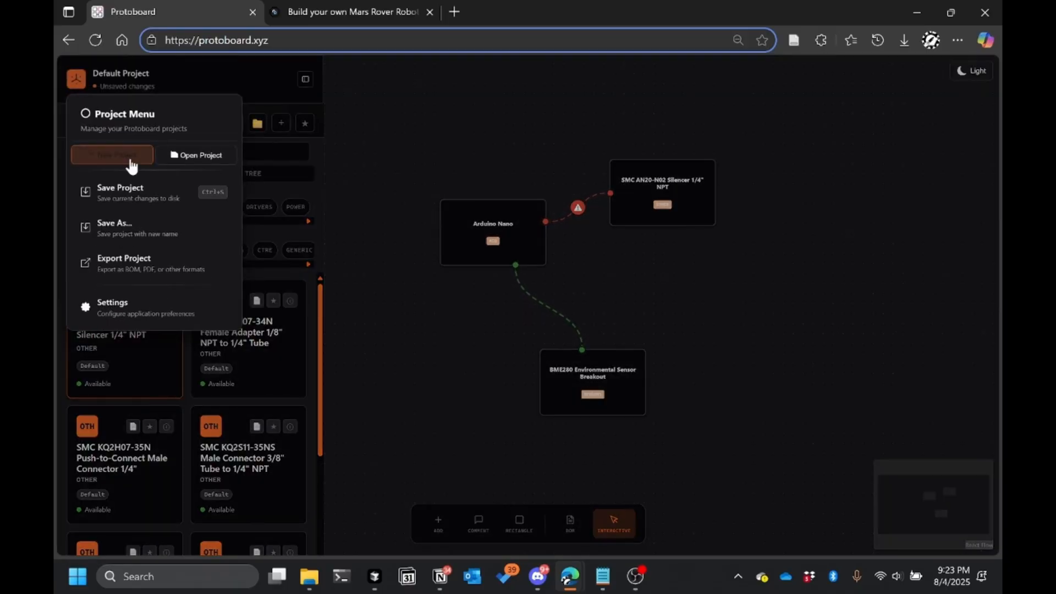
{"action": "left_click", "coordinate": [112, 155]}
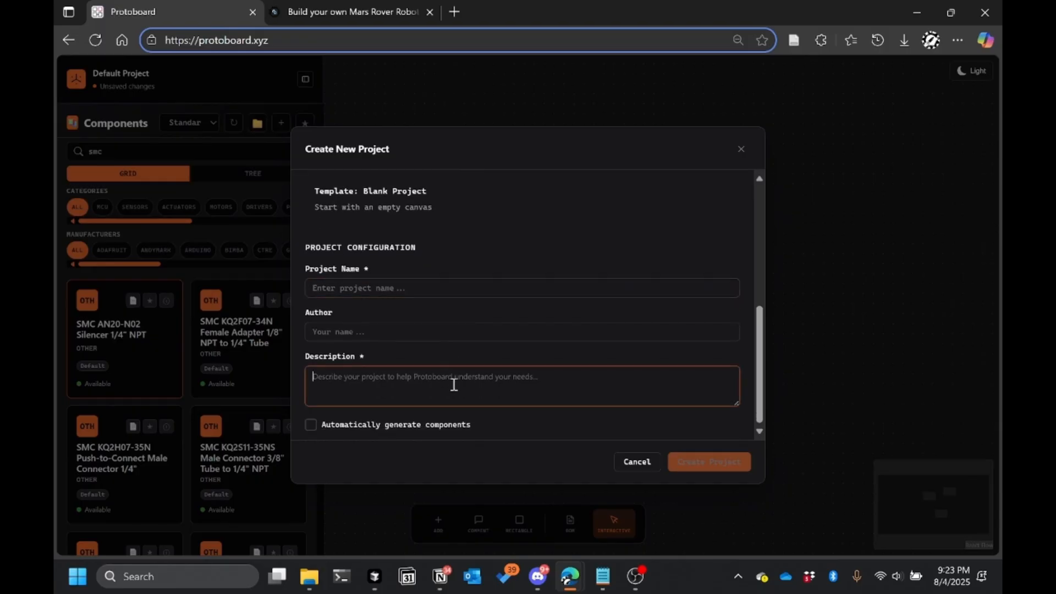
{"action": "left_click", "coordinate": [355, 12]}
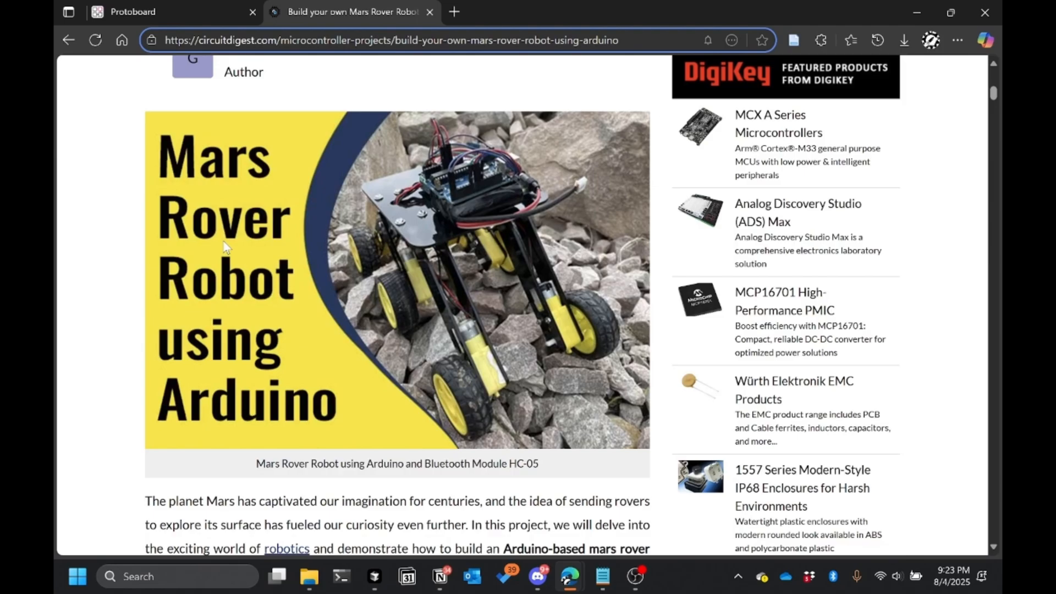
Scroll the CircuitDigest rover guide down to its circuit diagram, then return to Protoboard
{"action": "scroll", "scroll_direction": "down", "scroll_amount": 3}
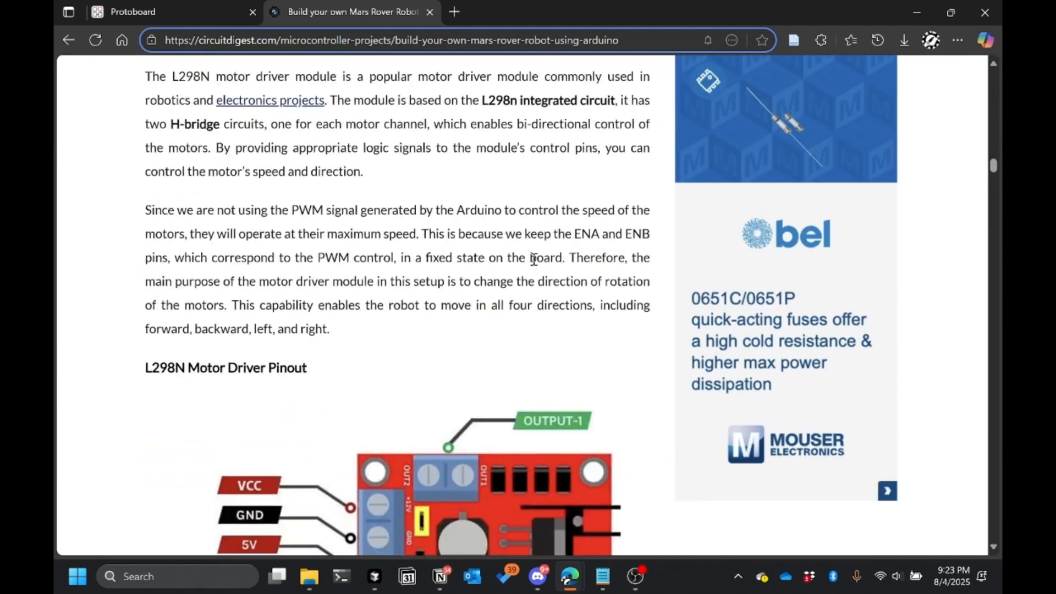
{"action": "scroll", "scroll_direction": "down", "scroll_amount": 3}
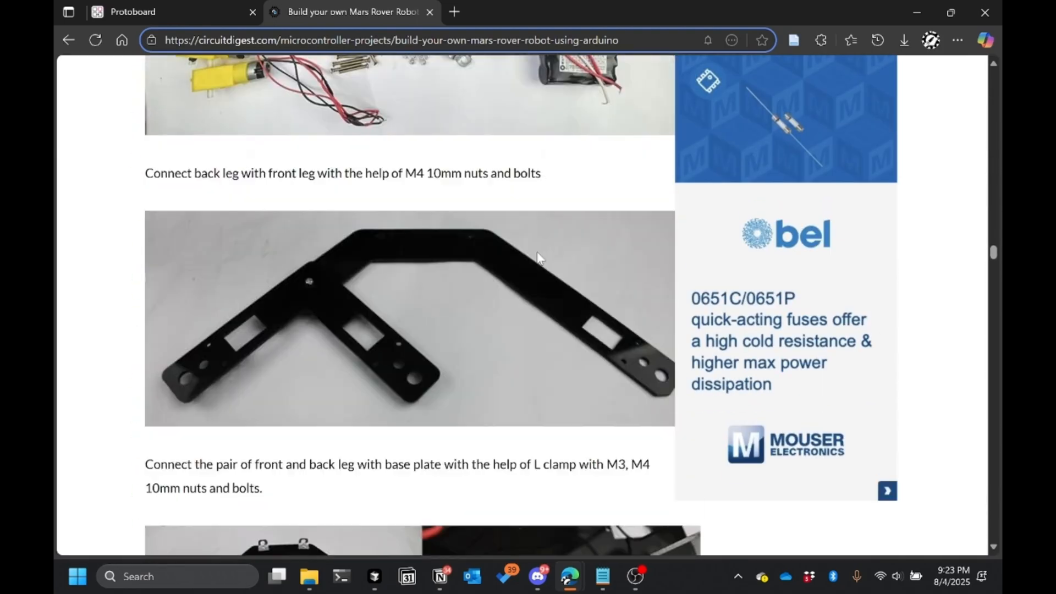
{"action": "scroll", "scroll_direction": "down", "scroll_amount": 3}
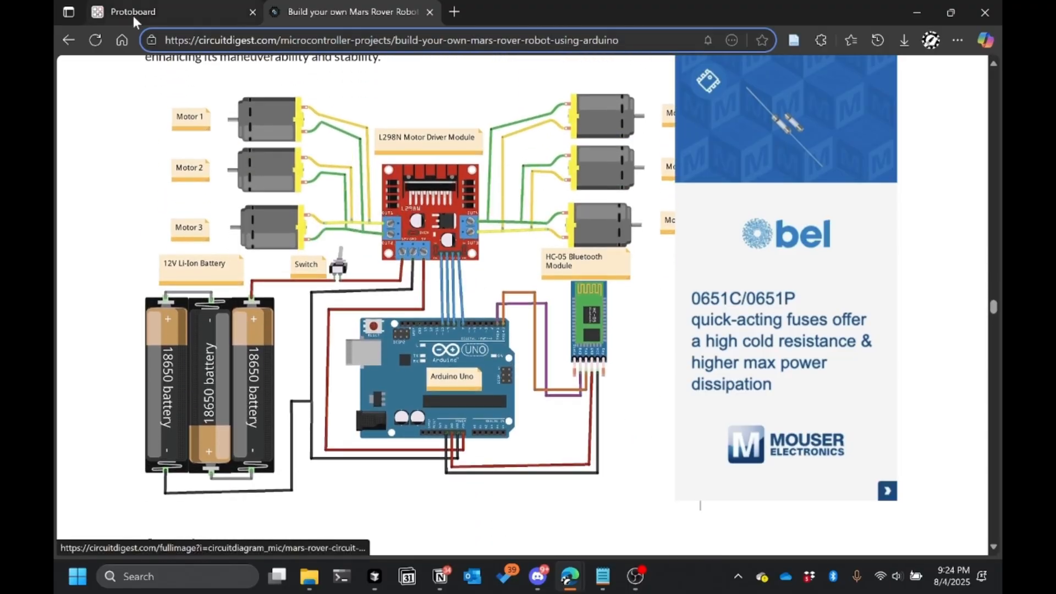
{"action": "left_click", "coordinate": [132, 12]}
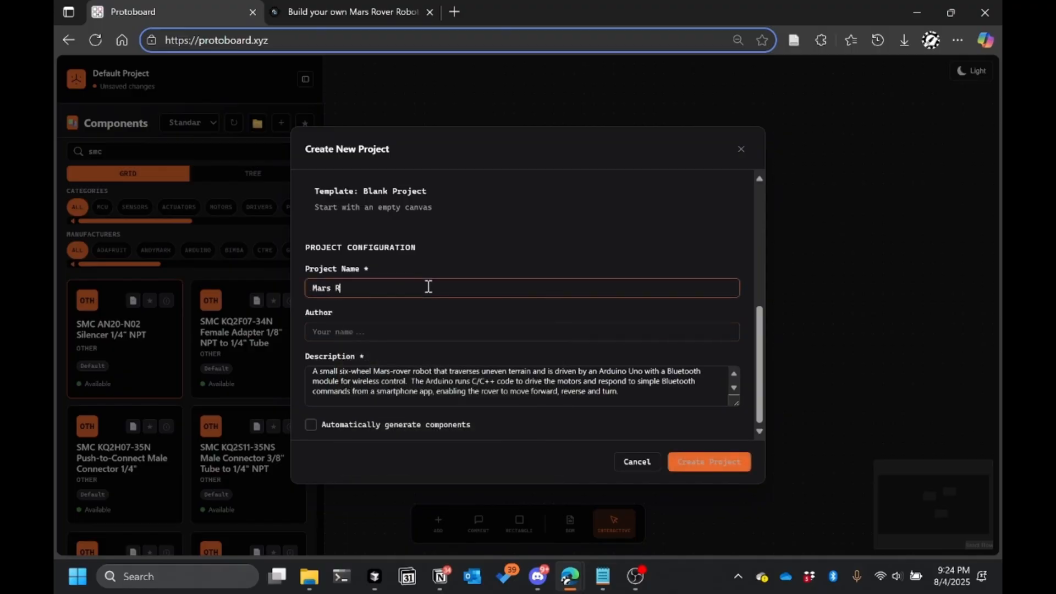
Create the 'Mars Rover' project with automatic component generation enabled
{"action": "type", "text": "over"}
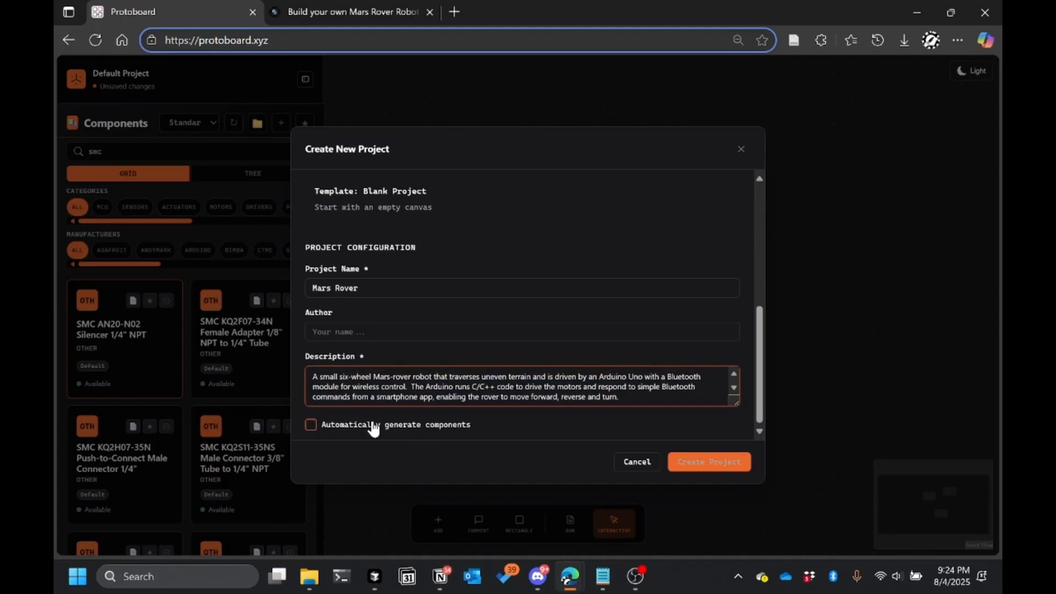
{"action": "left_click", "coordinate": [311, 425]}
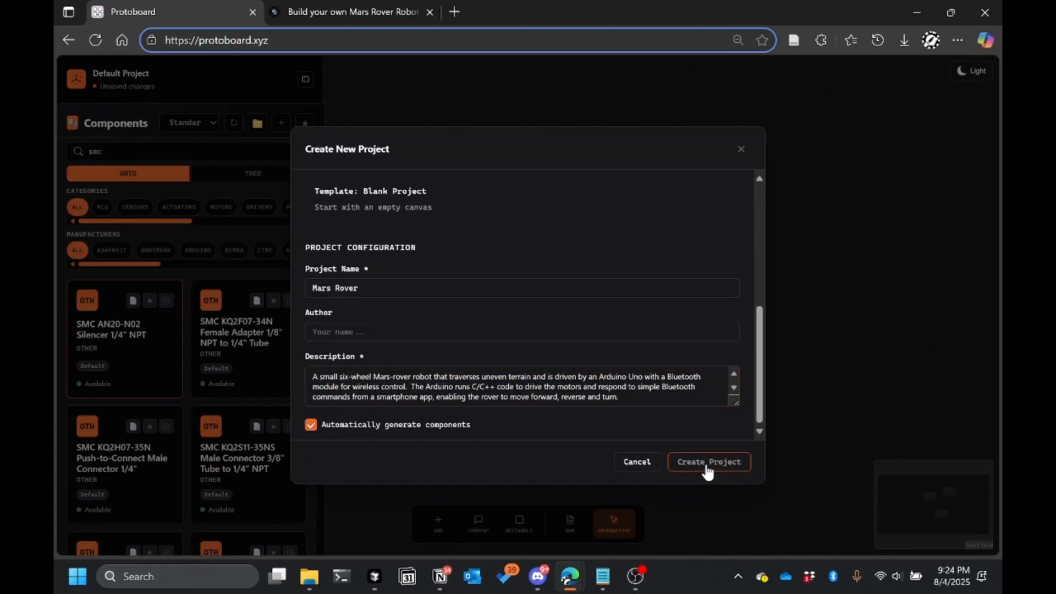
{"action": "left_click", "coordinate": [709, 461]}
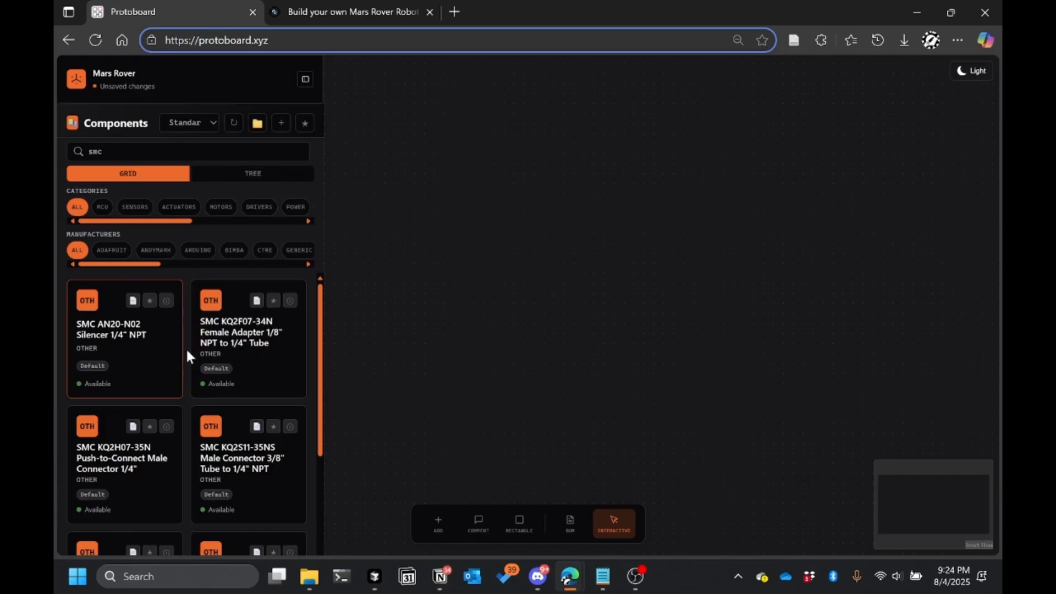
Filter components by MCU and Arduino, place the Arduino Uno Rev3, and clear the filter
{"action": "left_click", "coordinate": [101, 207]}
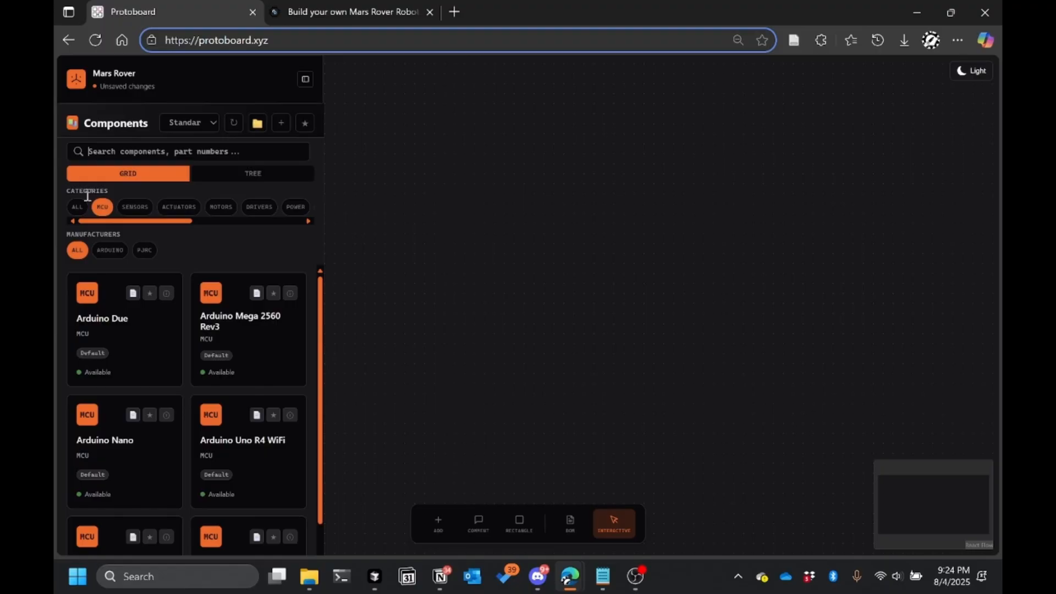
{"action": "left_click", "coordinate": [110, 251]}
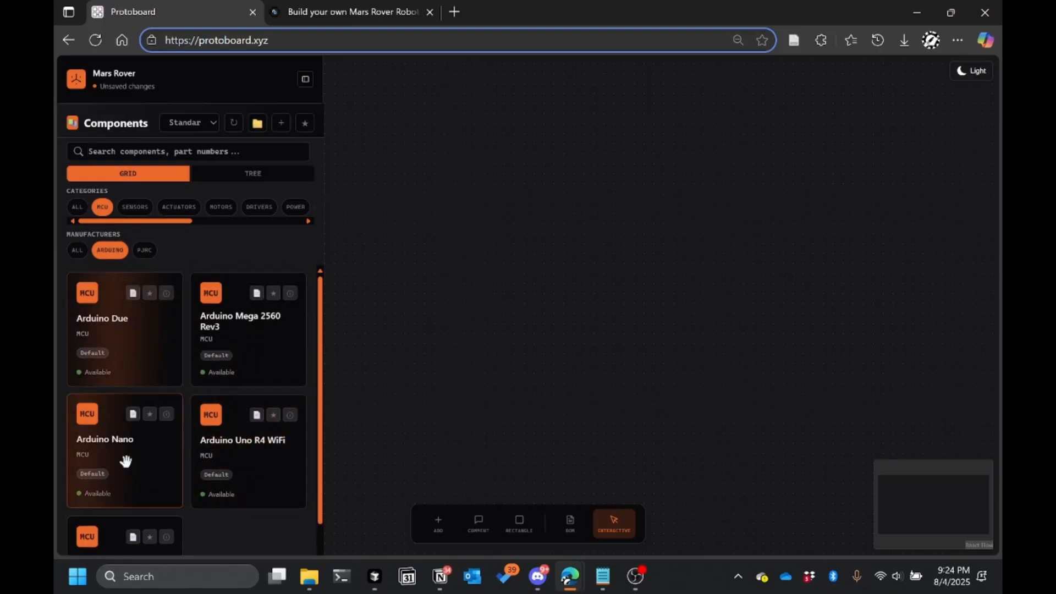
{"action": "scroll", "scroll_direction": "down", "scroll_amount": 3}
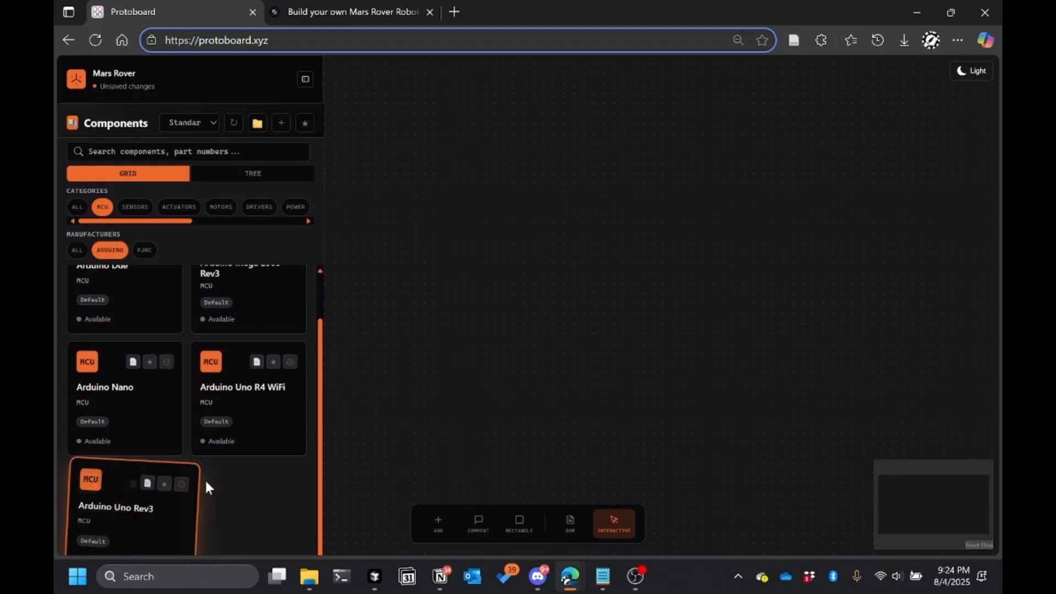
{"action": "left_click", "coordinate": [121, 508]}
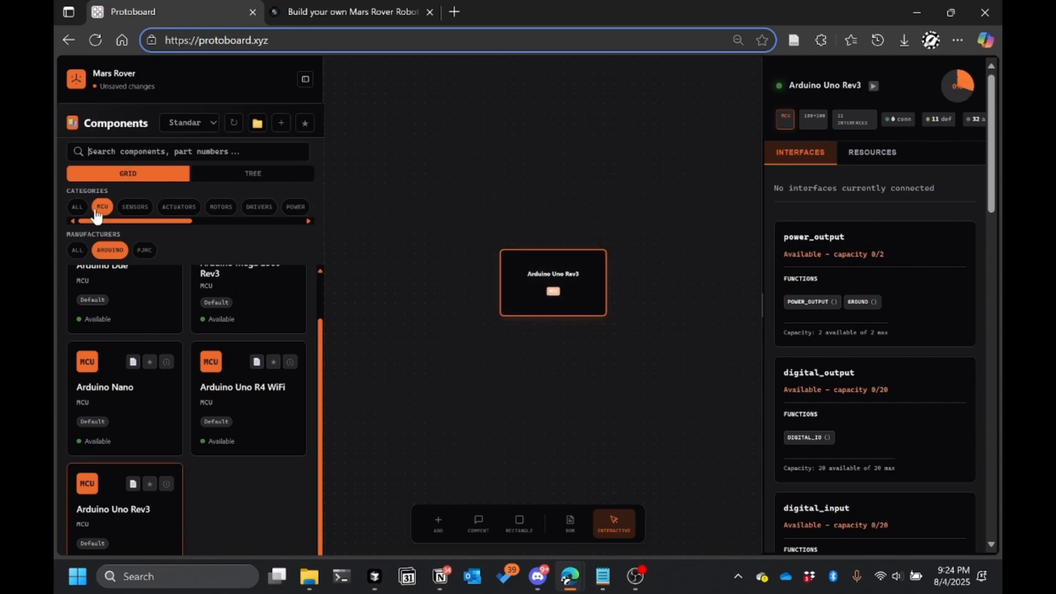
{"action": "left_click", "coordinate": [77, 207]}
{"action": "type", "text": "l2"}
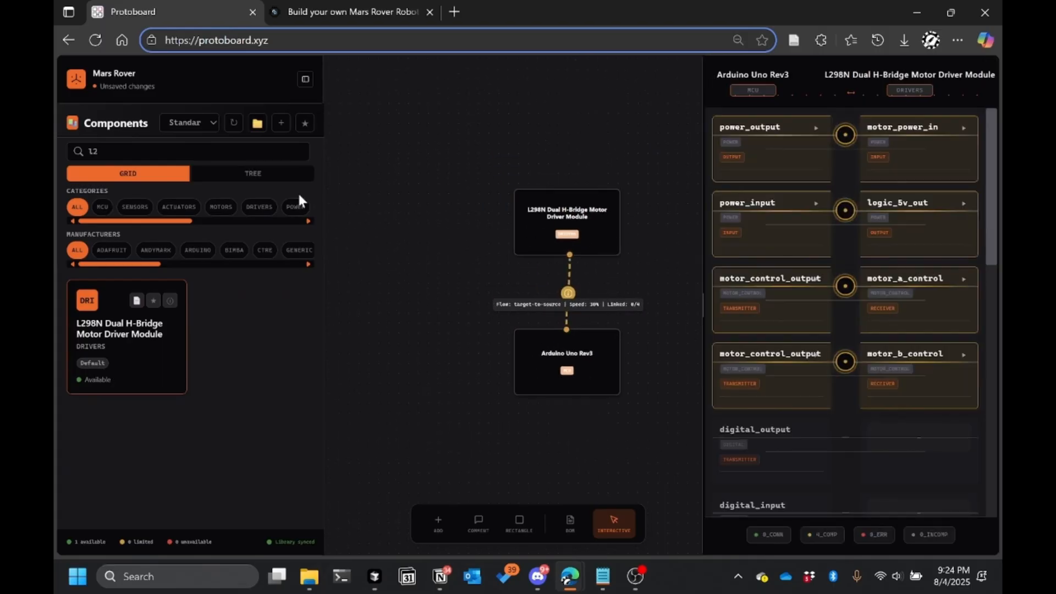
Replace the incompatible REV NEO Brushless Motor with a DC Gearmotor BO Series linked to the L298N
{"action": "type", "text": "motor"}
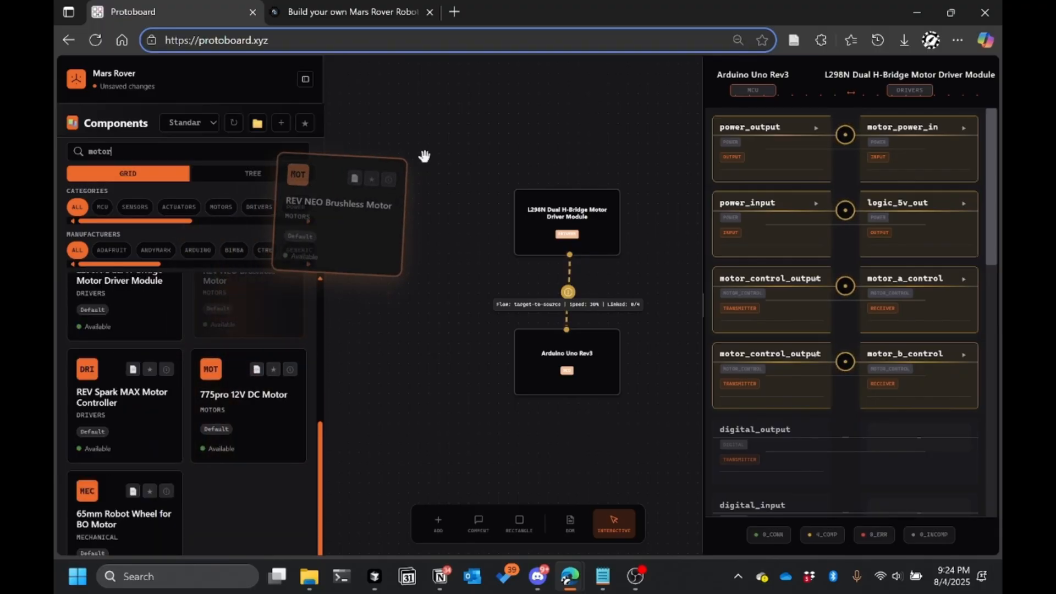
{"action": "left_click_drag", "start_coordinate": [339, 209], "coordinate": [432, 182]}
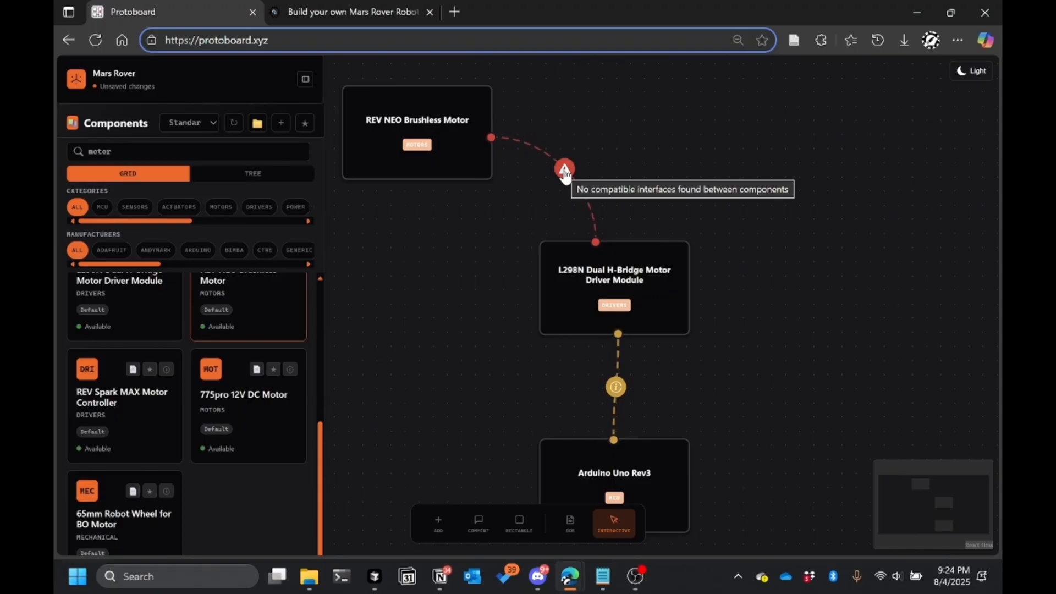
{"action": "left_click", "coordinate": [417, 126]}
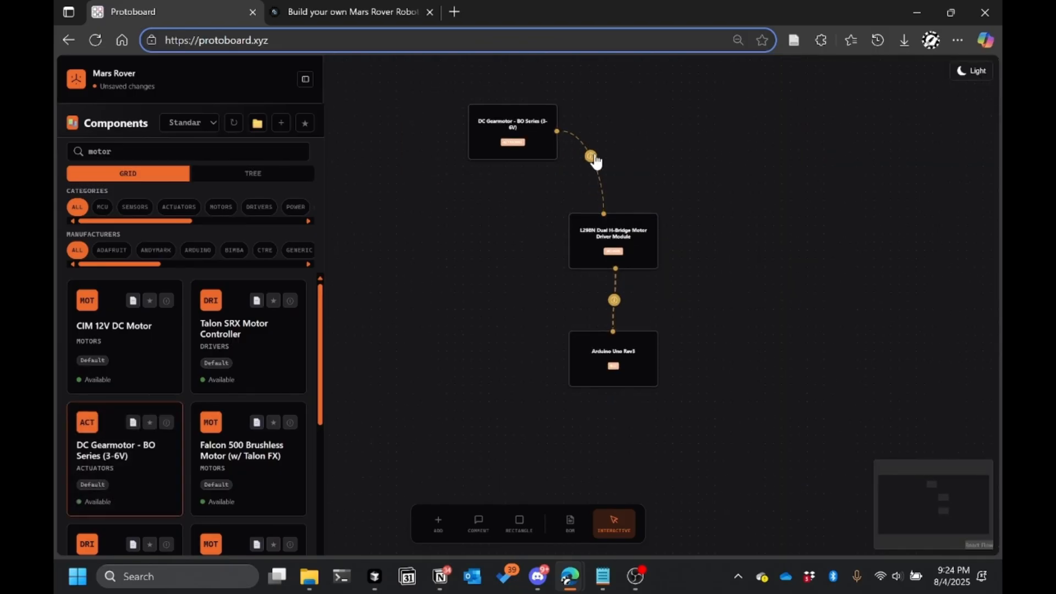
{"action": "left_click", "coordinate": [592, 158]}
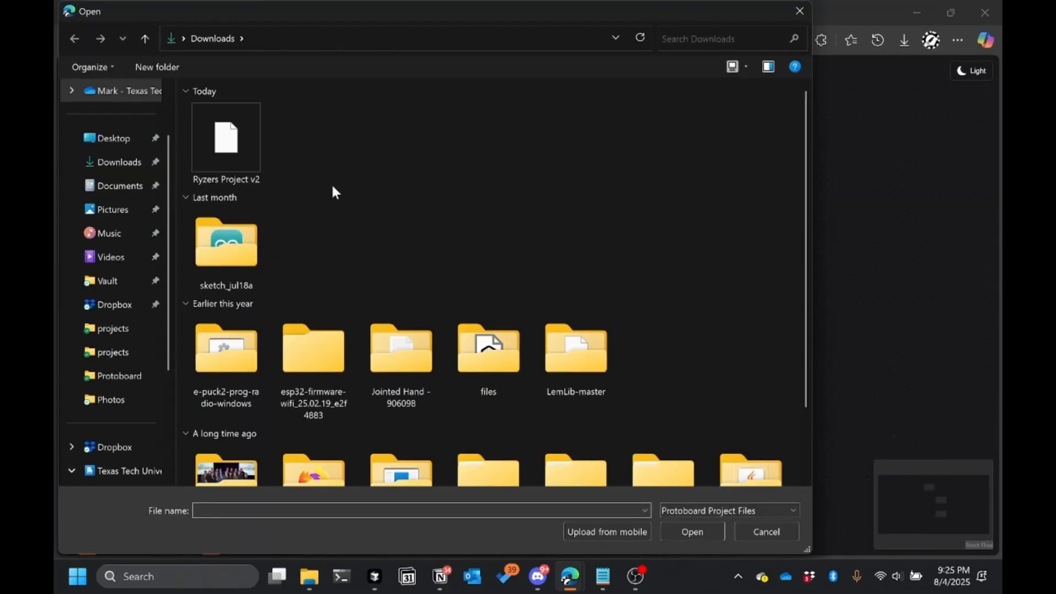
Open the Mars Rover Example project file
{"action": "left_click", "coordinate": [112, 329]}
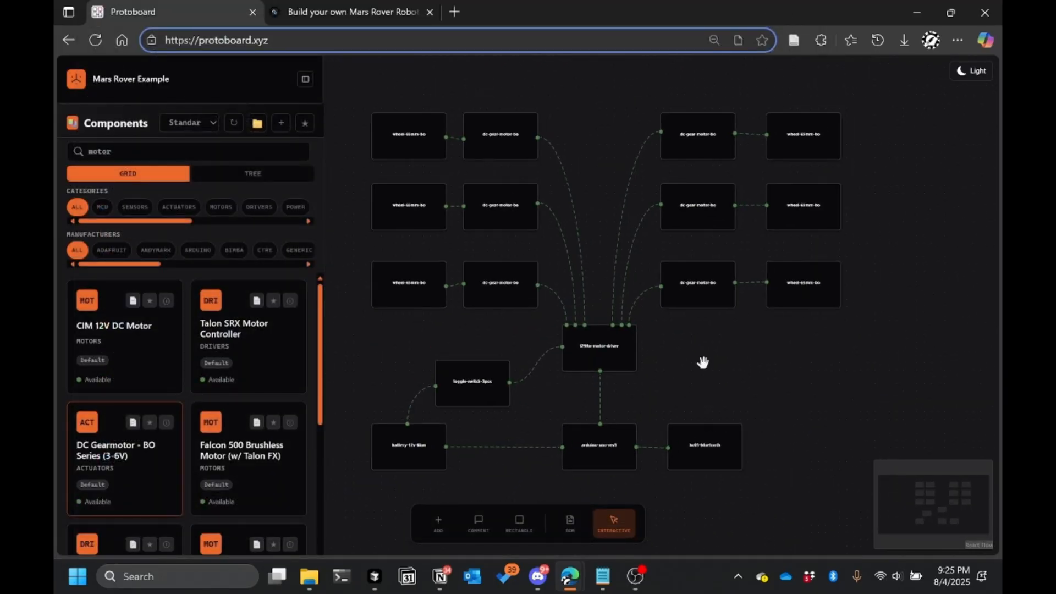
Switch to the CircuitDigest guide showing the six-motor rover circuit diagram
{"action": "left_click", "coordinate": [349, 12]}
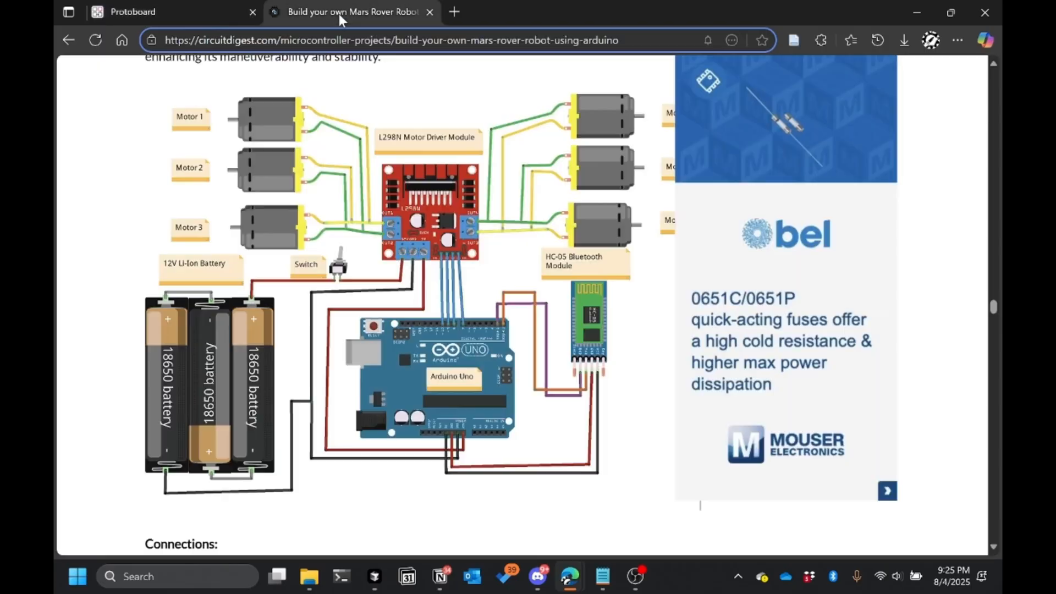
{"action": "mouse_move", "coordinate": [638, 339]}
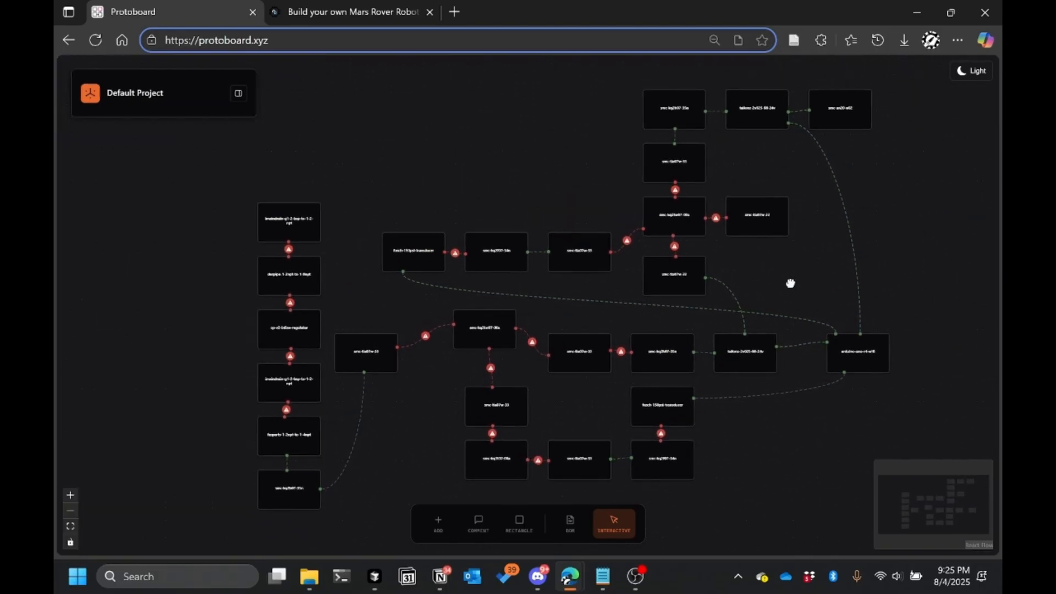
Pan and zoom the Default Project canvas toward its central SMC component cluster
{"action": "left_click_drag", "start_coordinate": [790, 283], "coordinate": [552, 352]}
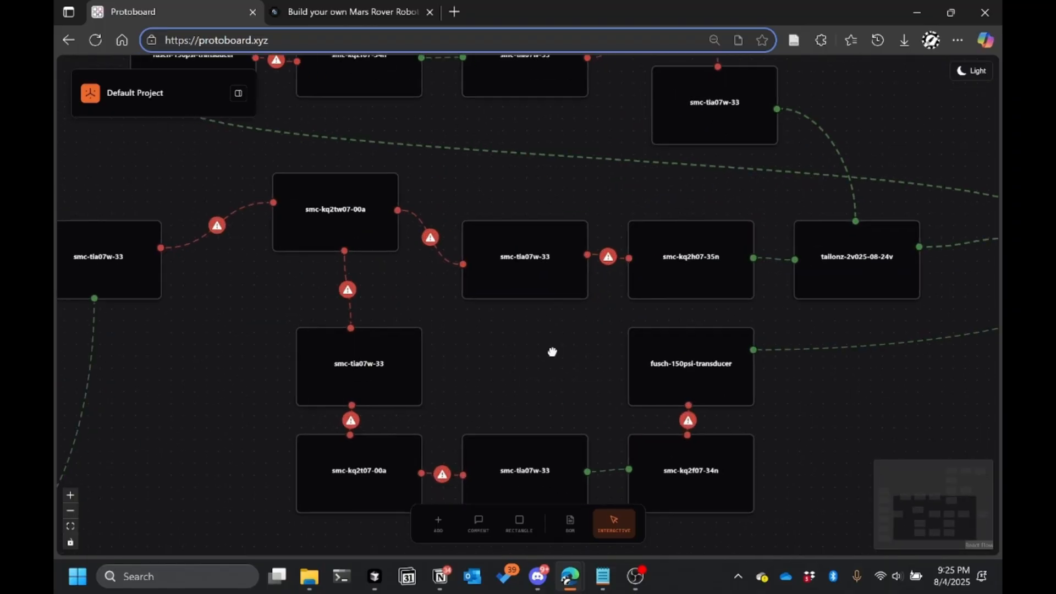
{"action": "scroll", "scroll_direction": "down", "scroll_amount": 3}
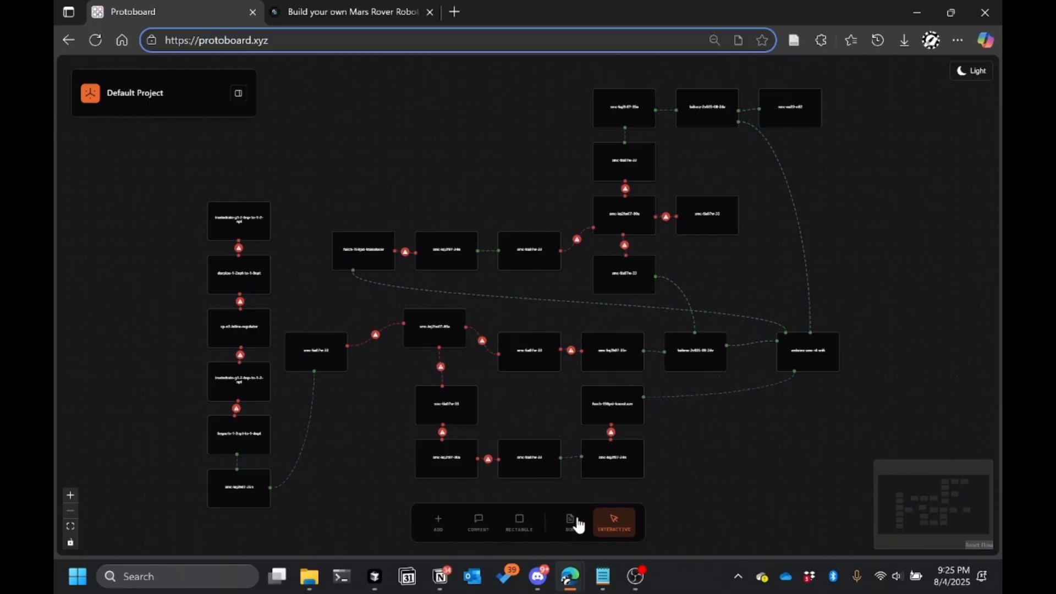
{"action": "mouse_move", "coordinate": [743, 276]}
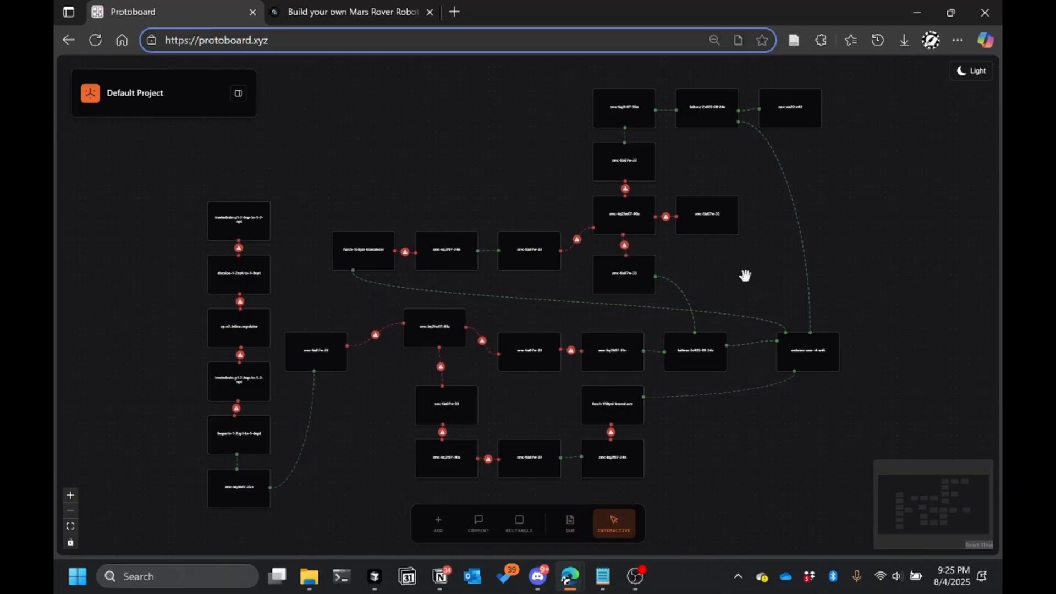